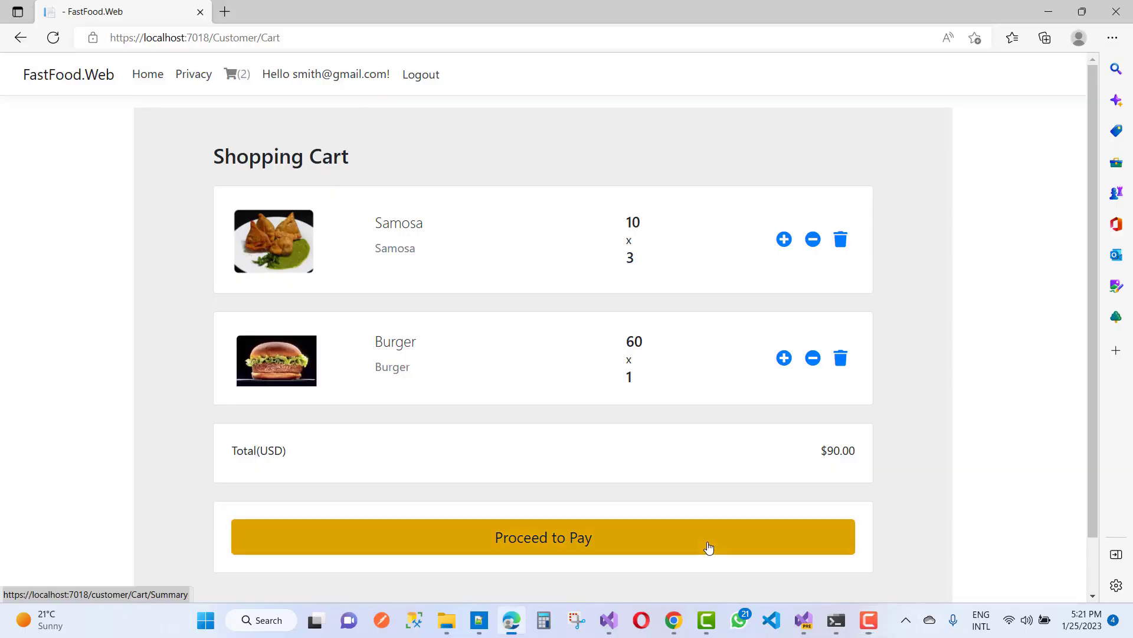
{"action": "left_click", "coordinate": [543, 537]}
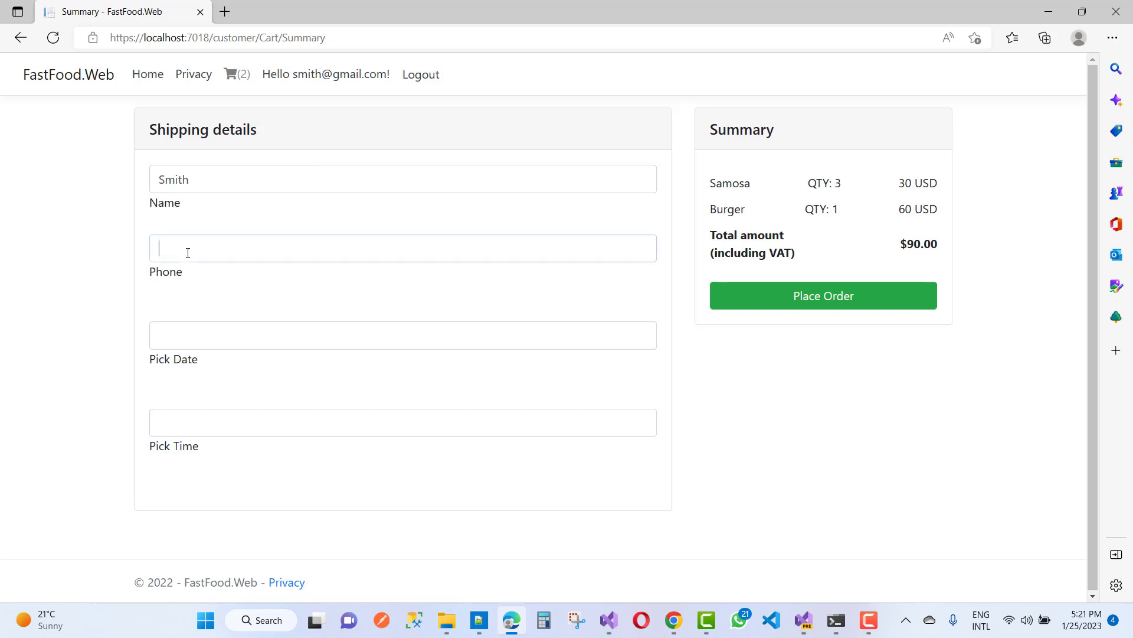
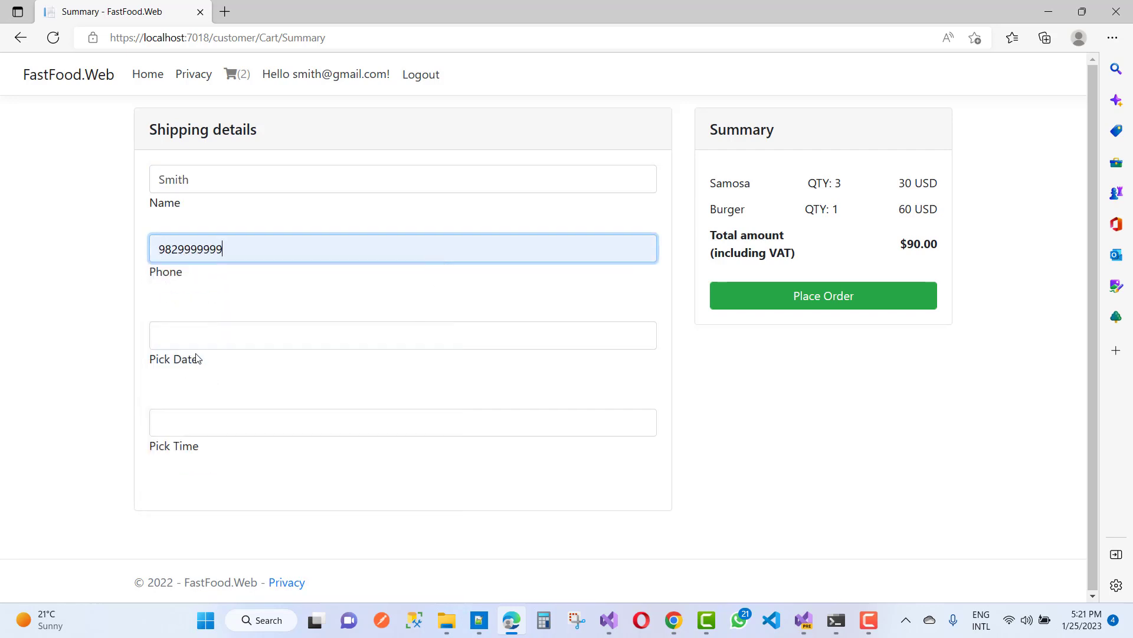
{"action": "left_click", "coordinate": [402, 334]}
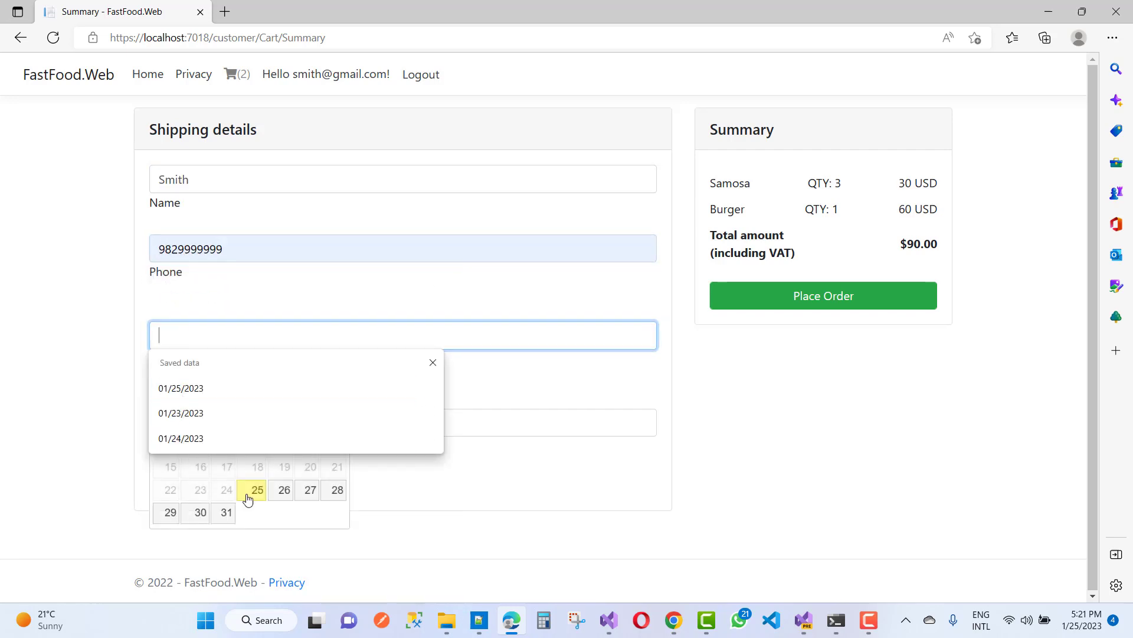
{"action": "left_click", "coordinate": [258, 489]}
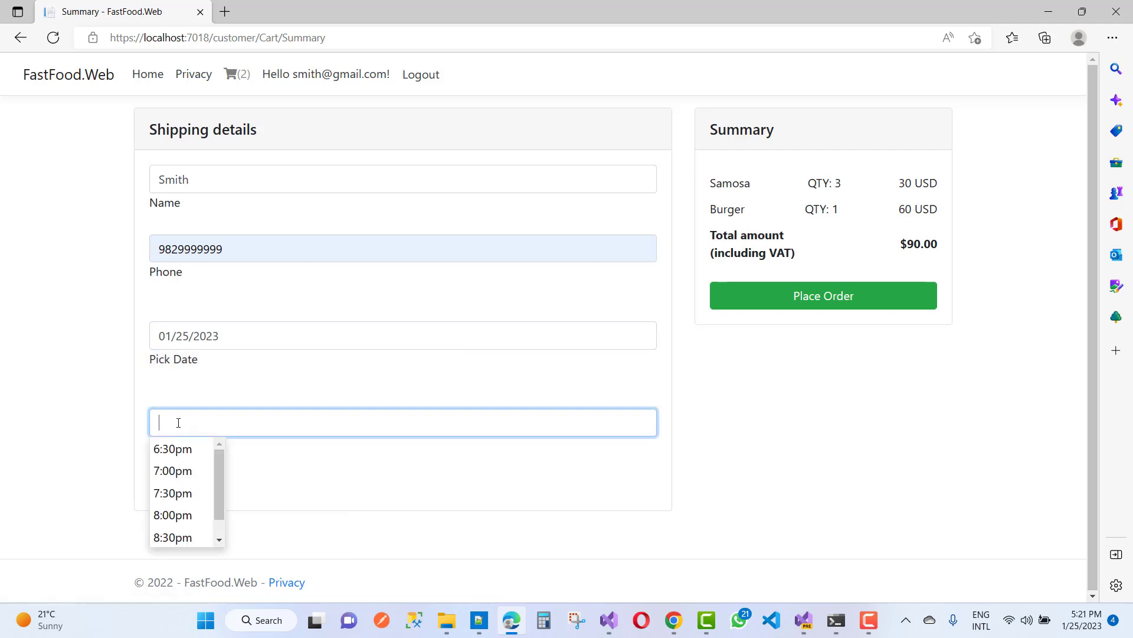
{"action": "left_click", "coordinate": [174, 470]}
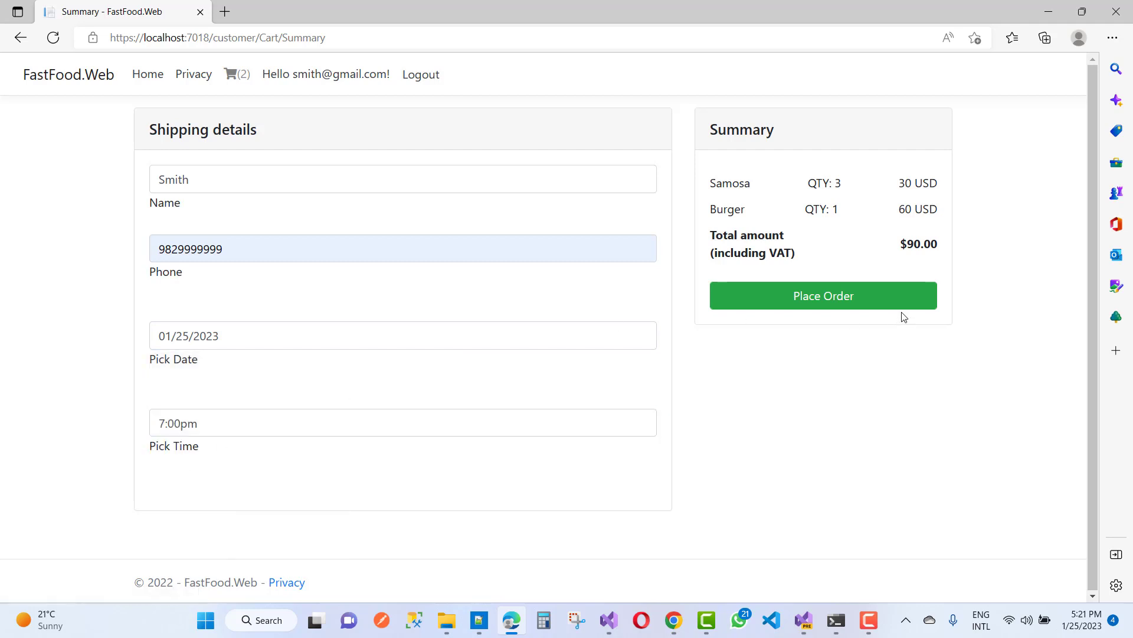
{"action": "left_click", "coordinate": [823, 295]}
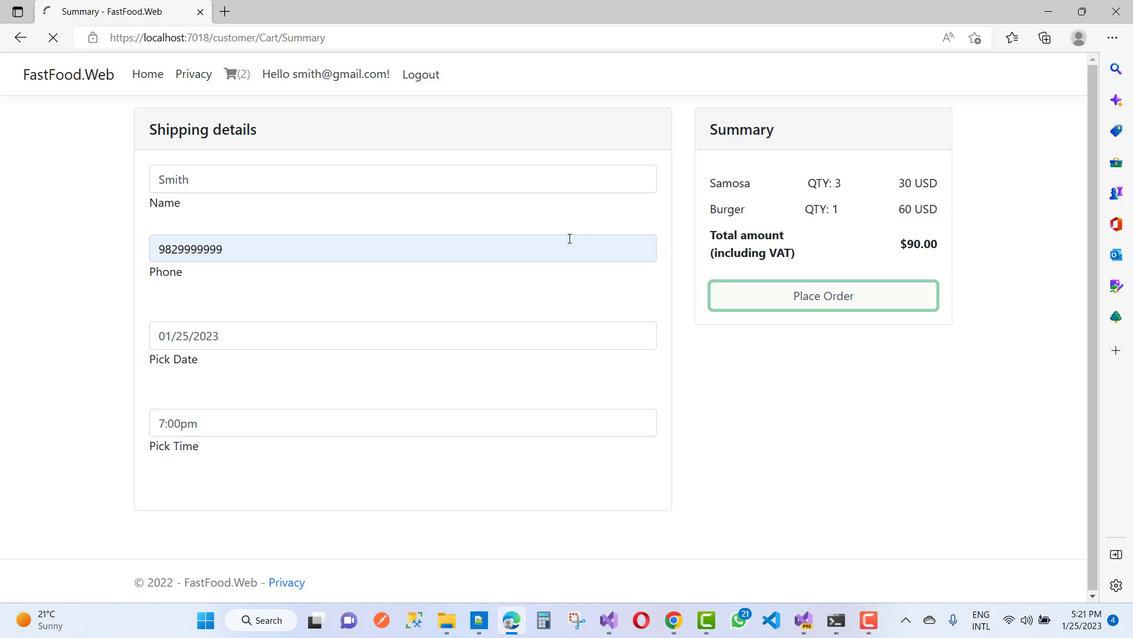
{"action": "left_click", "coordinate": [822, 295]}
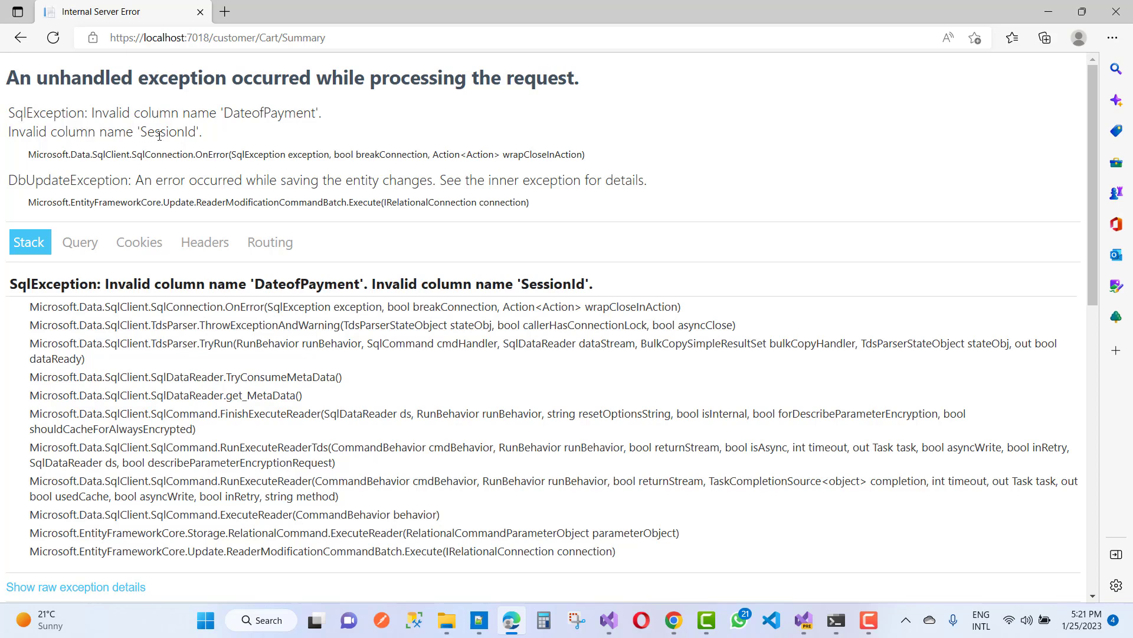
{"action": "mouse_move", "coordinate": [493, 375]}
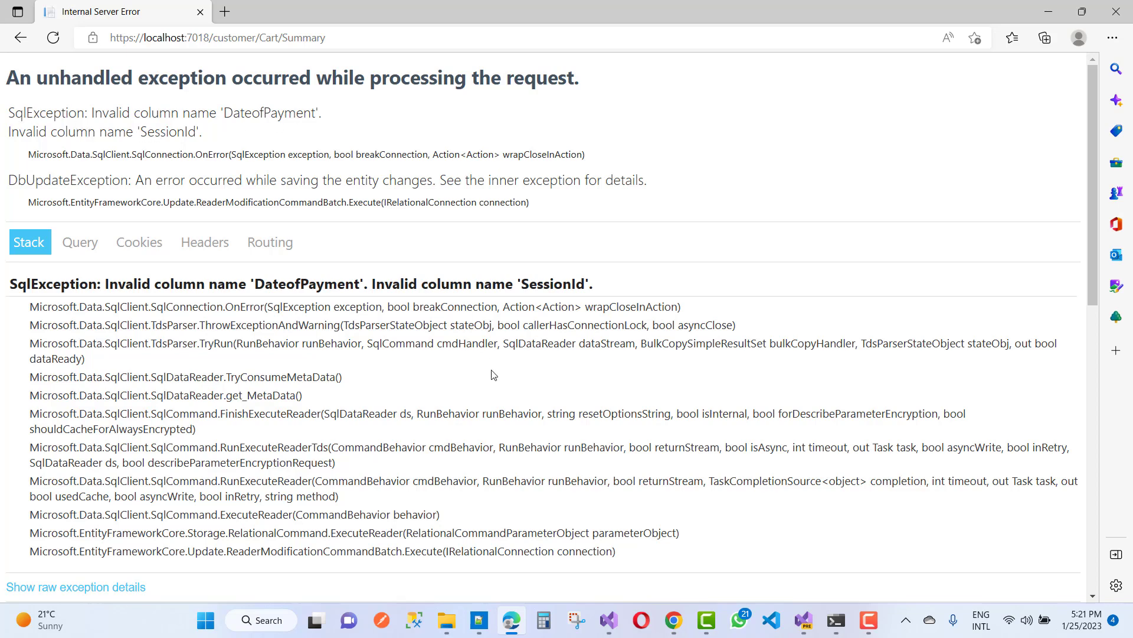
{"action": "mouse_move", "coordinate": [612, 606]}
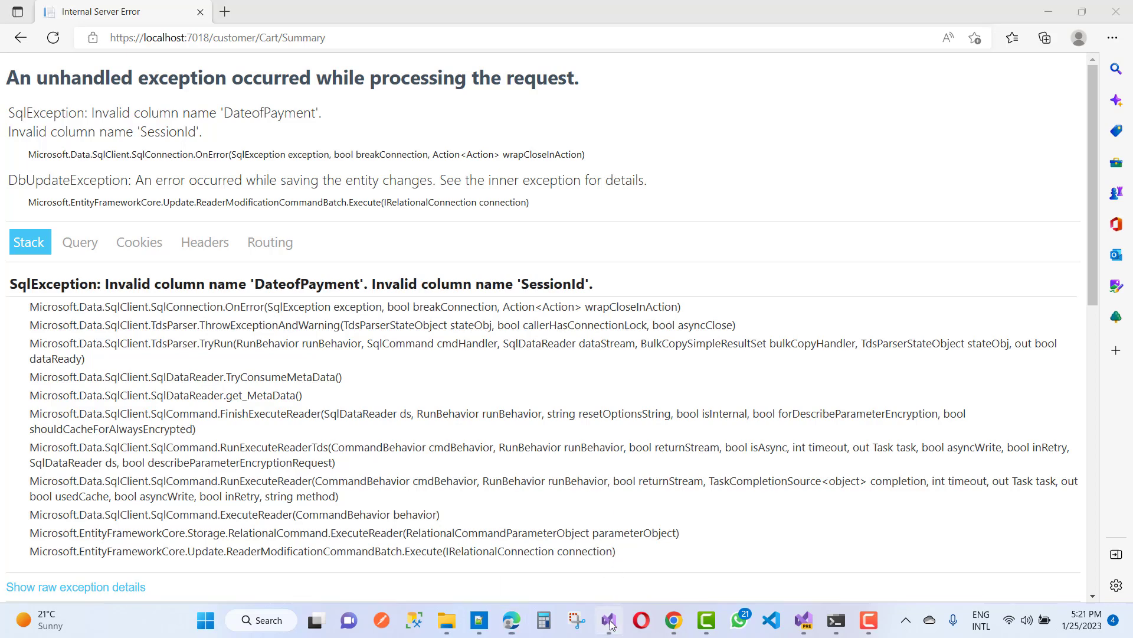
- Switch to Visual Studio and scroll through the dbo.OrderHeaders CREATE script
{"action": "left_click", "coordinate": [608, 621]}
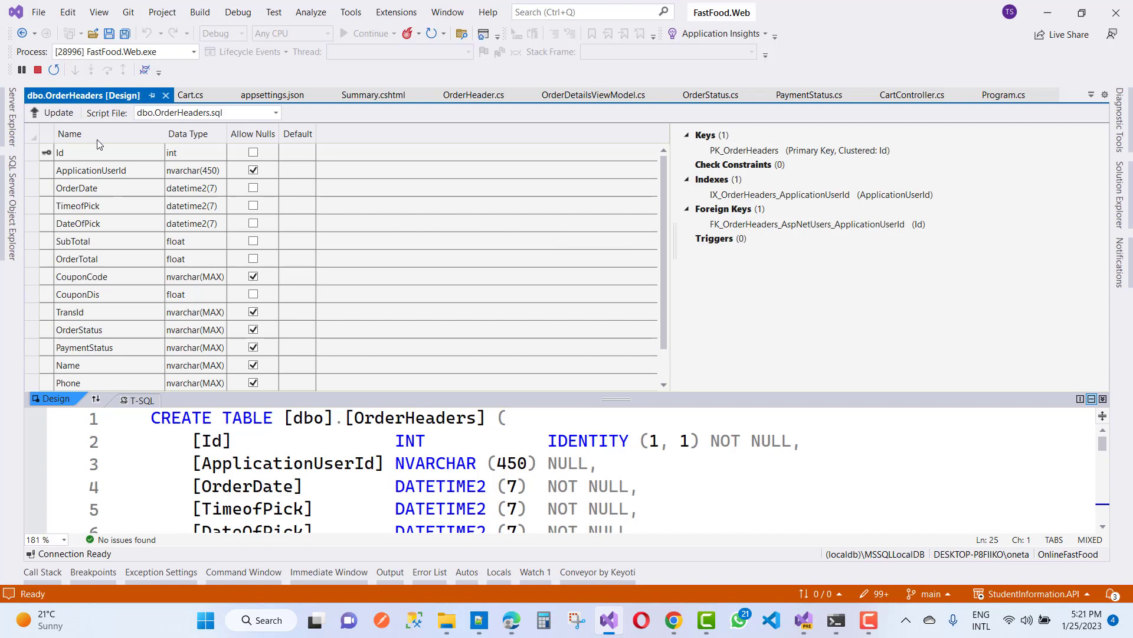
{"action": "mouse_move", "coordinate": [639, 262]}
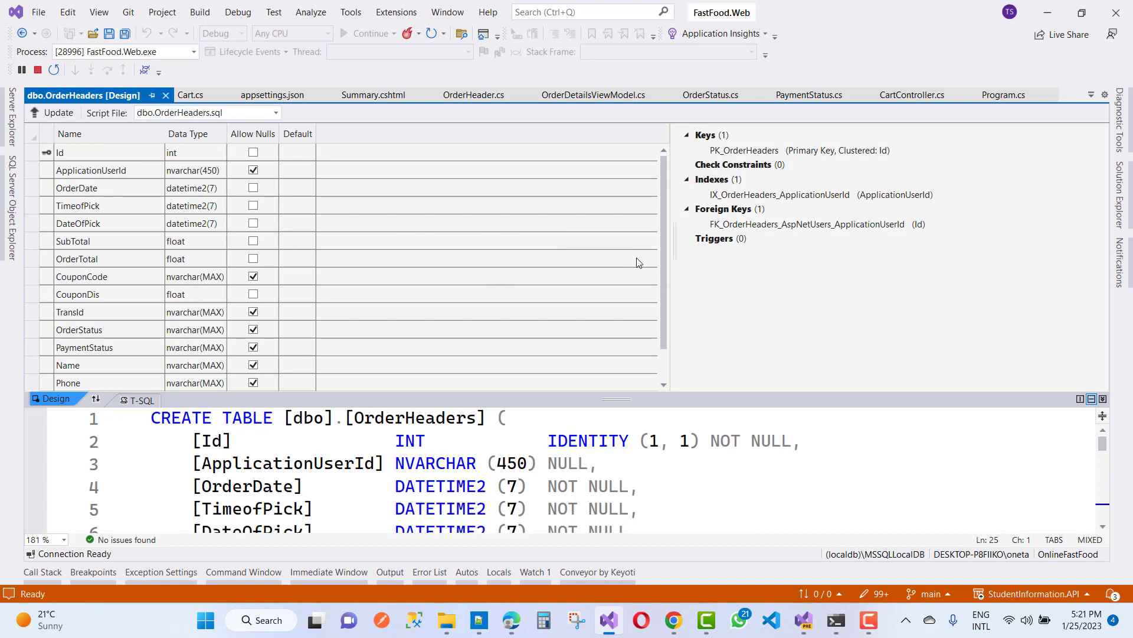
{"action": "scroll", "scroll_direction": "down", "scroll_amount": 3}
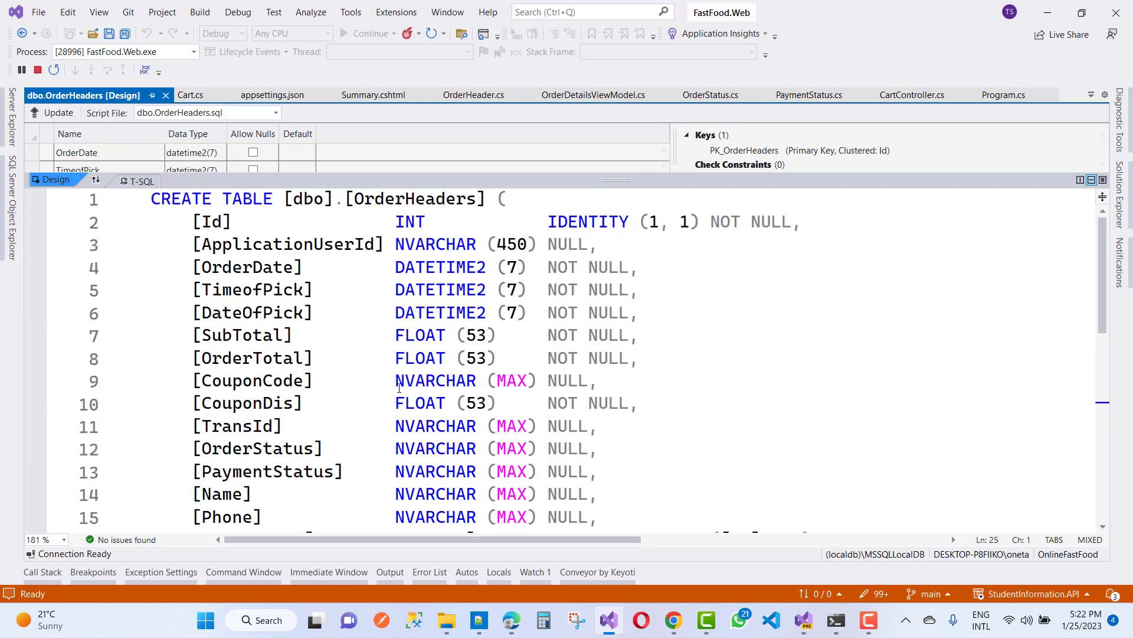
{"action": "scroll", "scroll_direction": "down", "scroll_amount": 3}
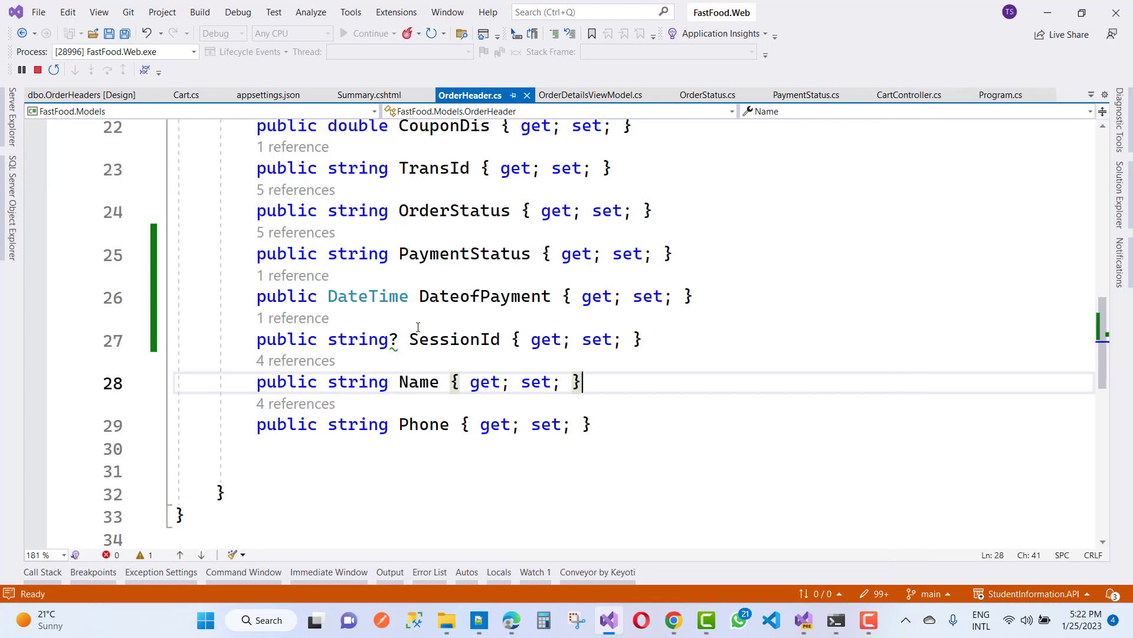
{"action": "double_click", "coordinate": [453, 339]}
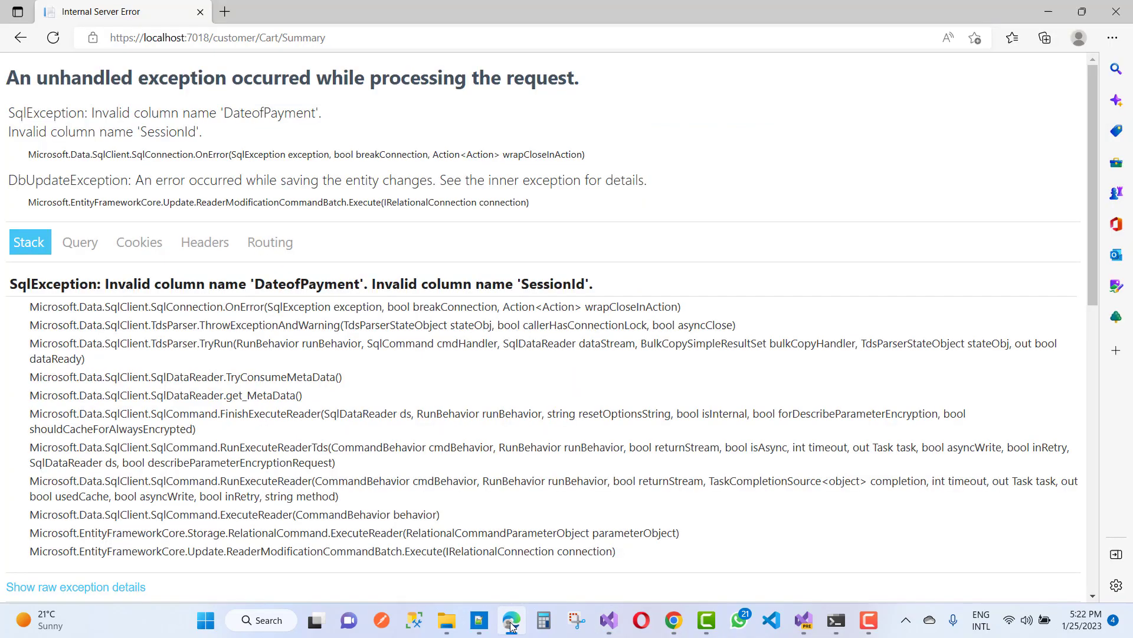
{"action": "left_click", "coordinate": [609, 620]}
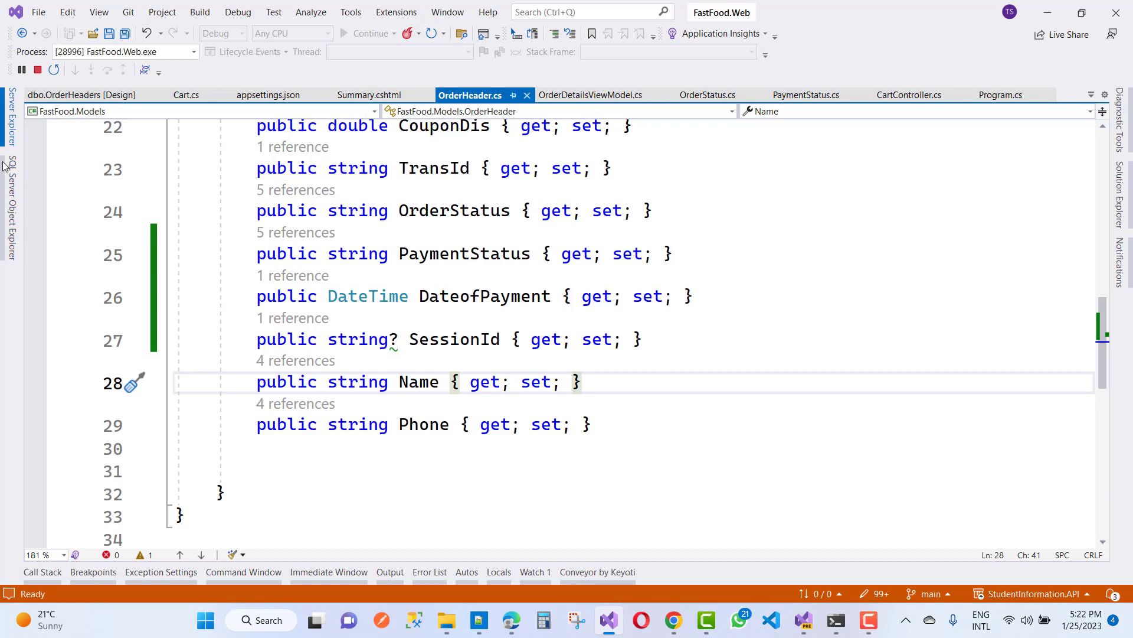
- Reopen dbo.OrderHeaders from SQL Server Object Explorer, view the Output log, and stop debugging FastFood.Web
{"action": "left_click", "coordinate": [9, 202]}
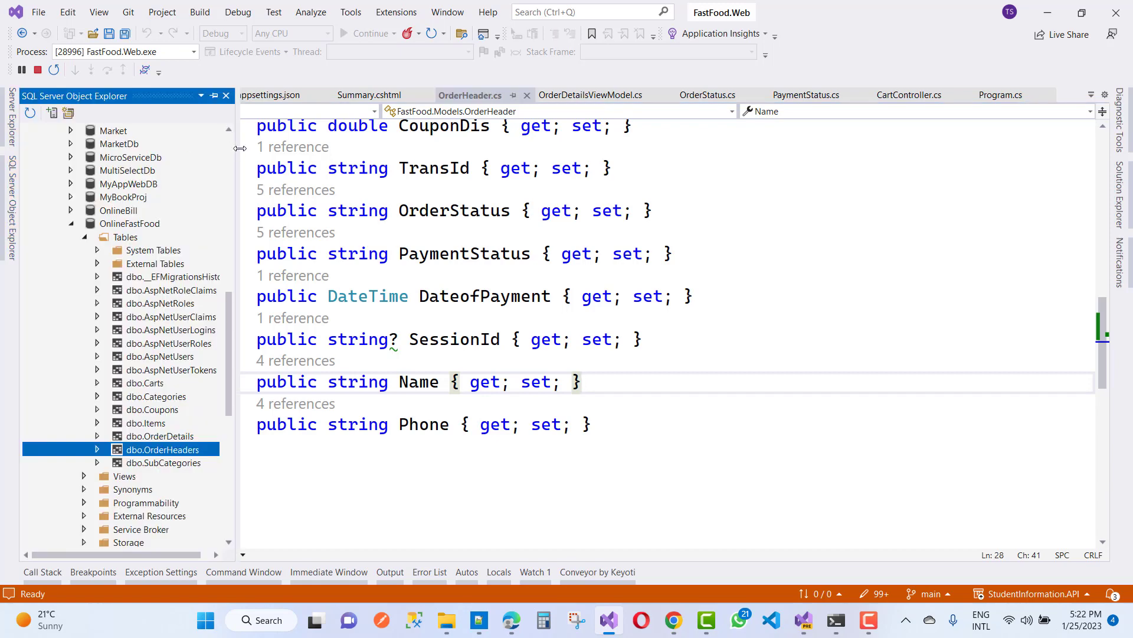
{"action": "double_click", "coordinate": [164, 449]}
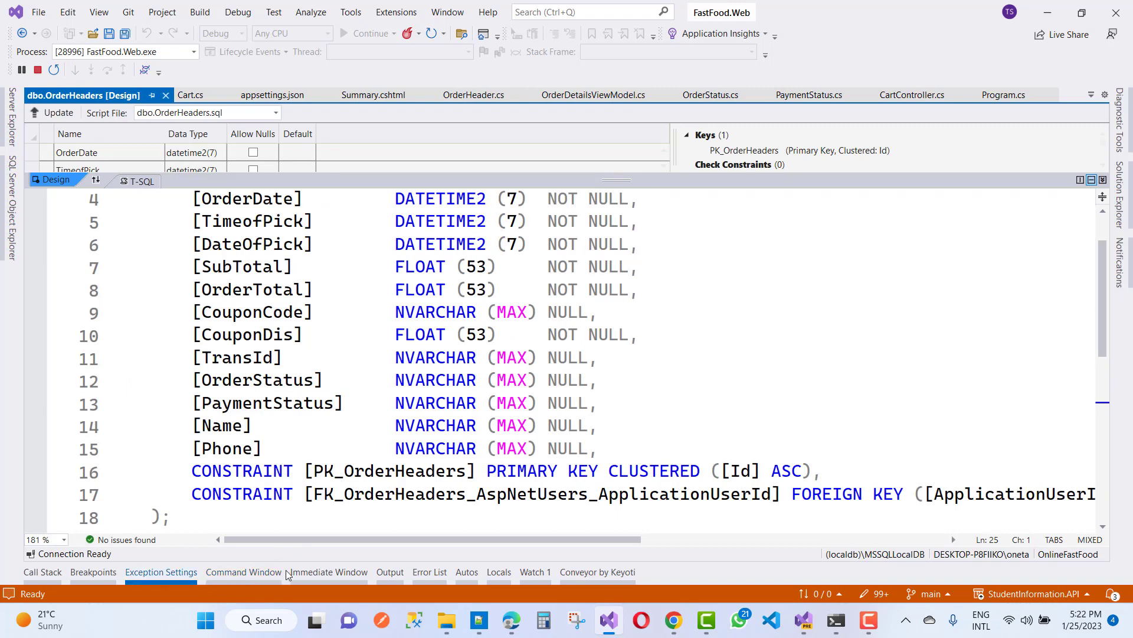
{"action": "left_click", "coordinate": [390, 571]}
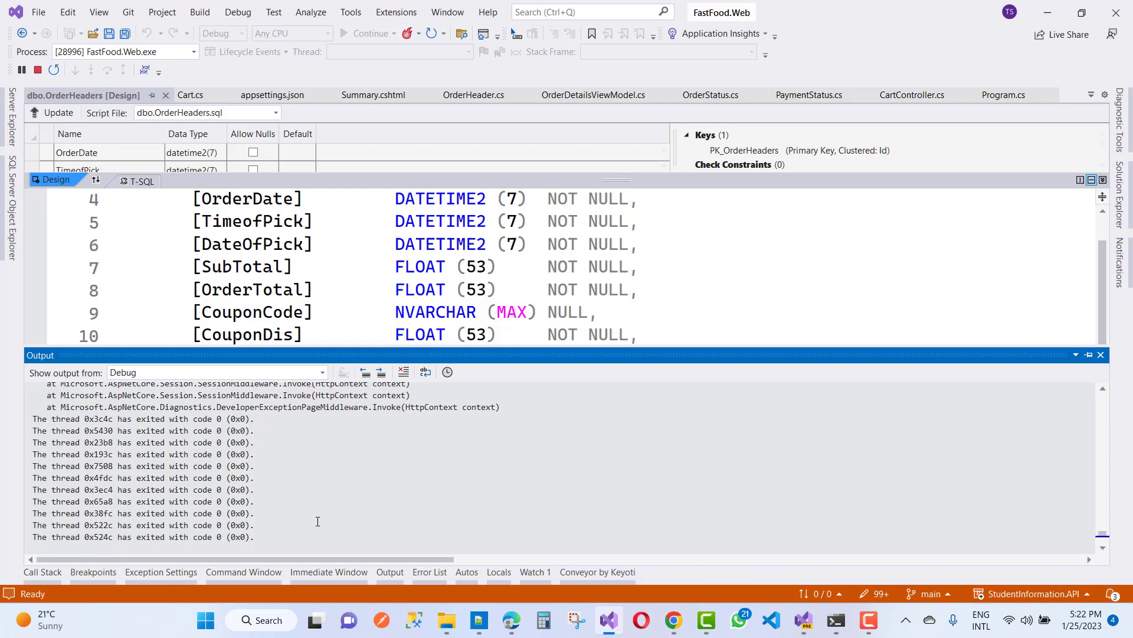
{"action": "left_click", "coordinate": [36, 69]}
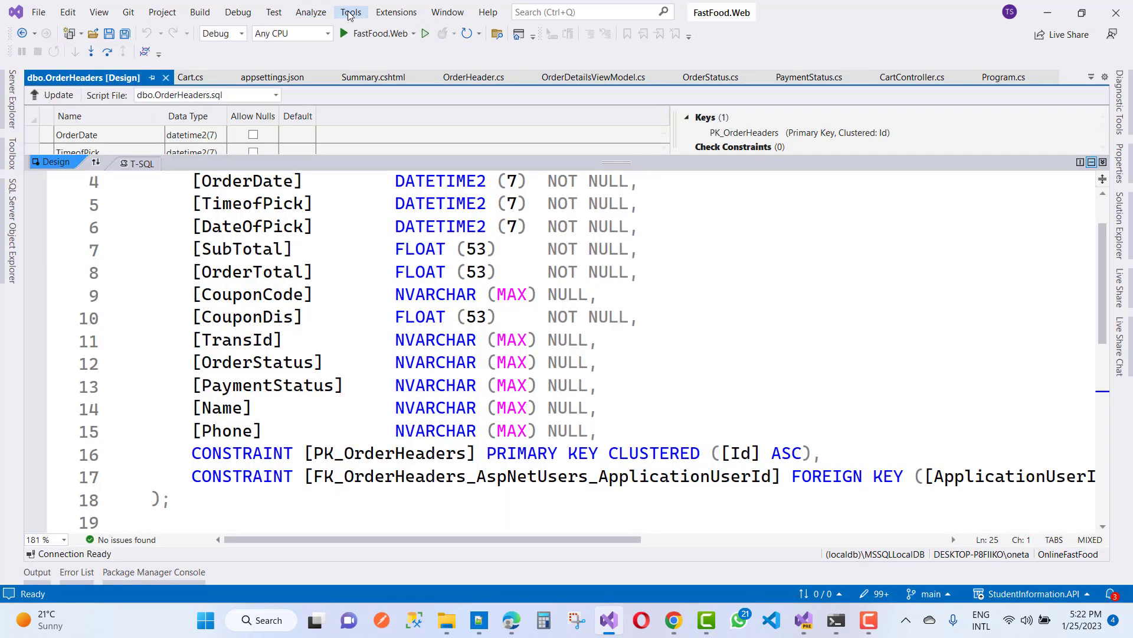
- Run add-migration UpdateOrderHeader in the Package Manager Console, which fails against FastFood.Web
{"action": "left_click", "coordinate": [350, 12]}
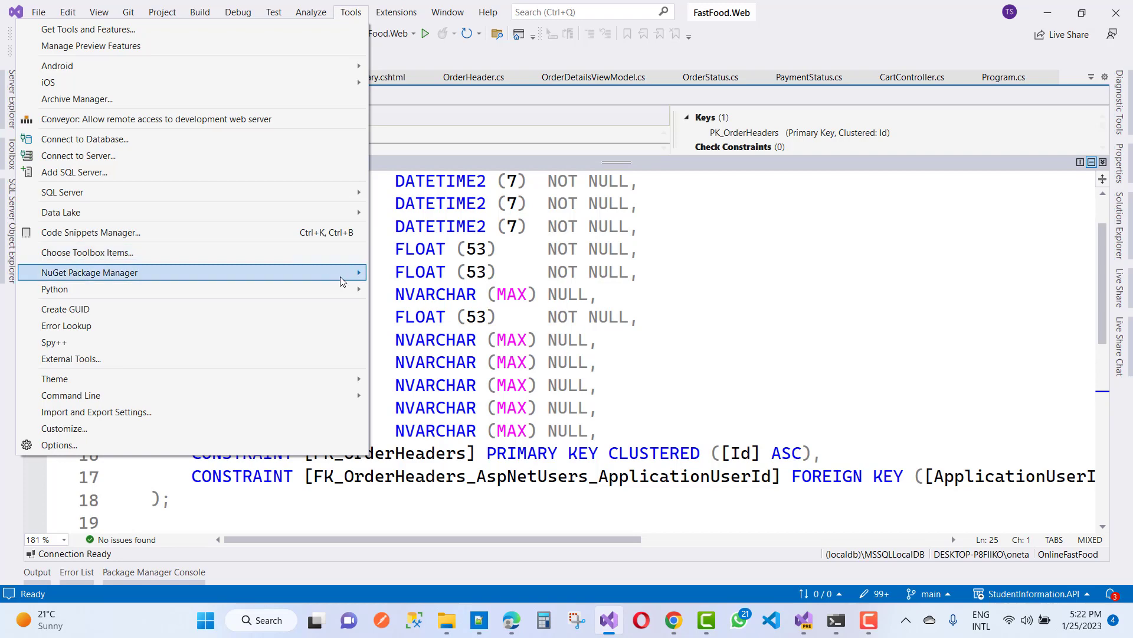
{"action": "left_click", "coordinate": [90, 271]}
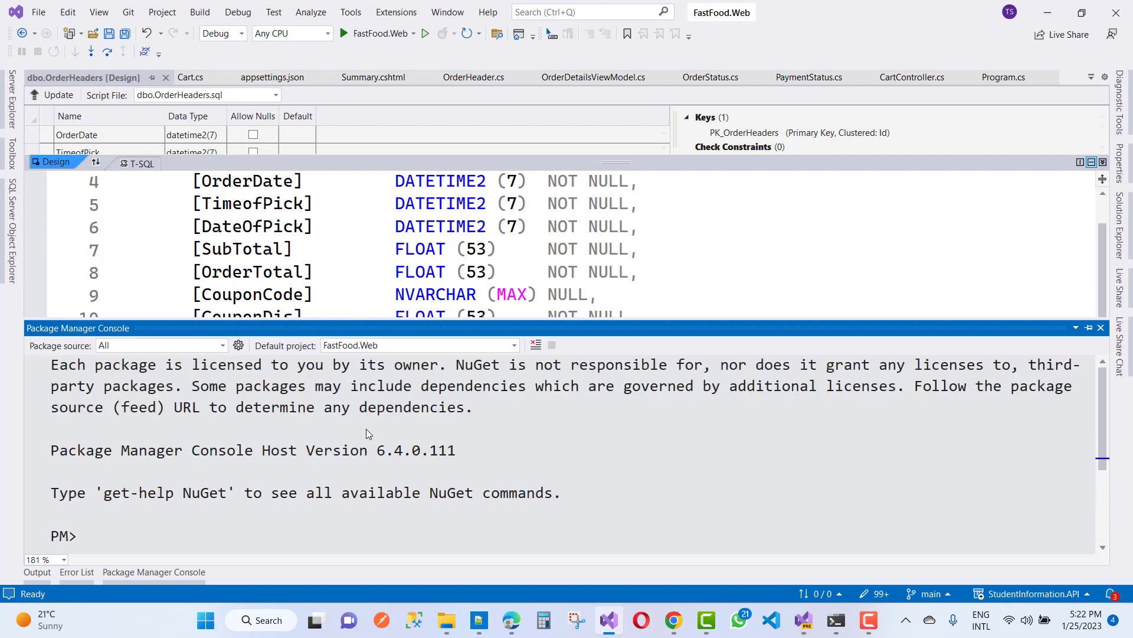
{"action": "type", "text": "add-migrati"}
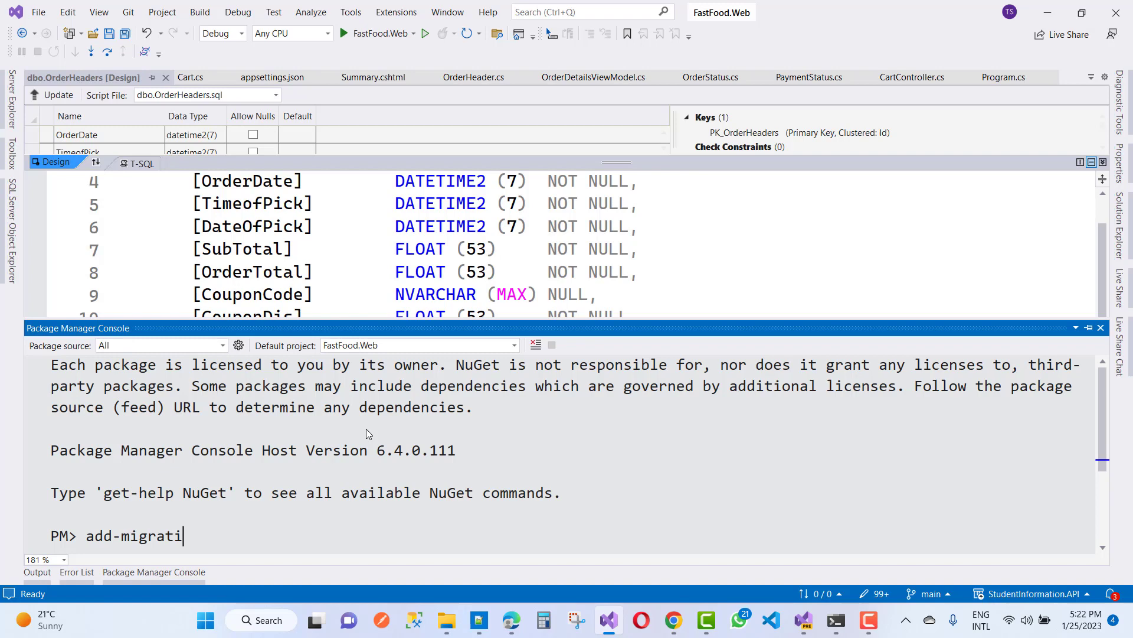
{"action": "type", "text": "on"}
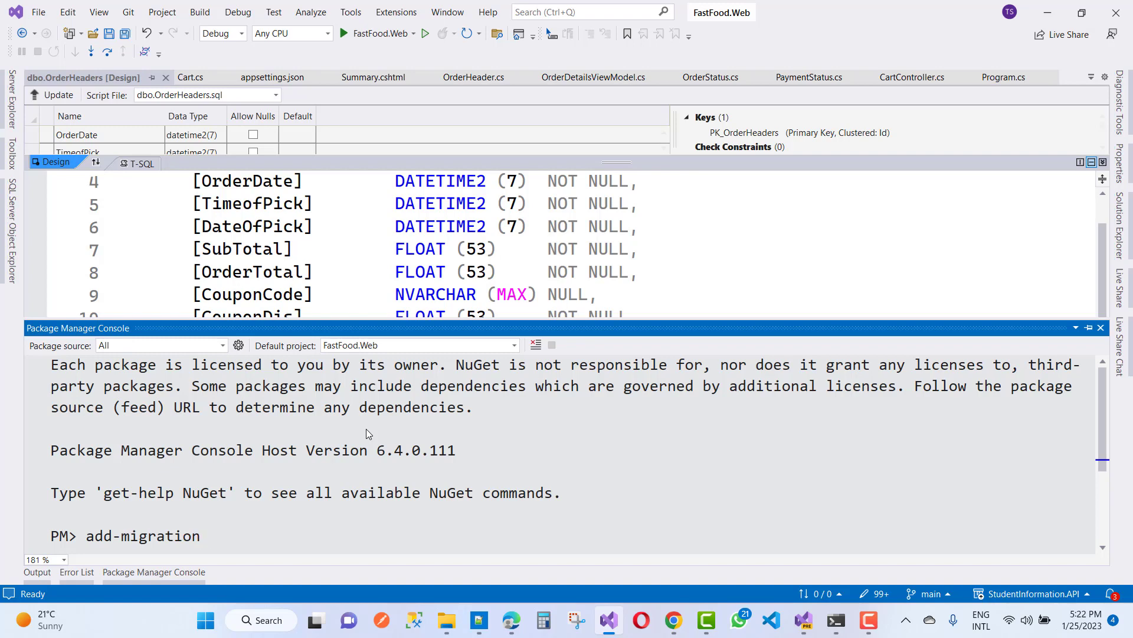
{"action": "type", "text": "Update"}
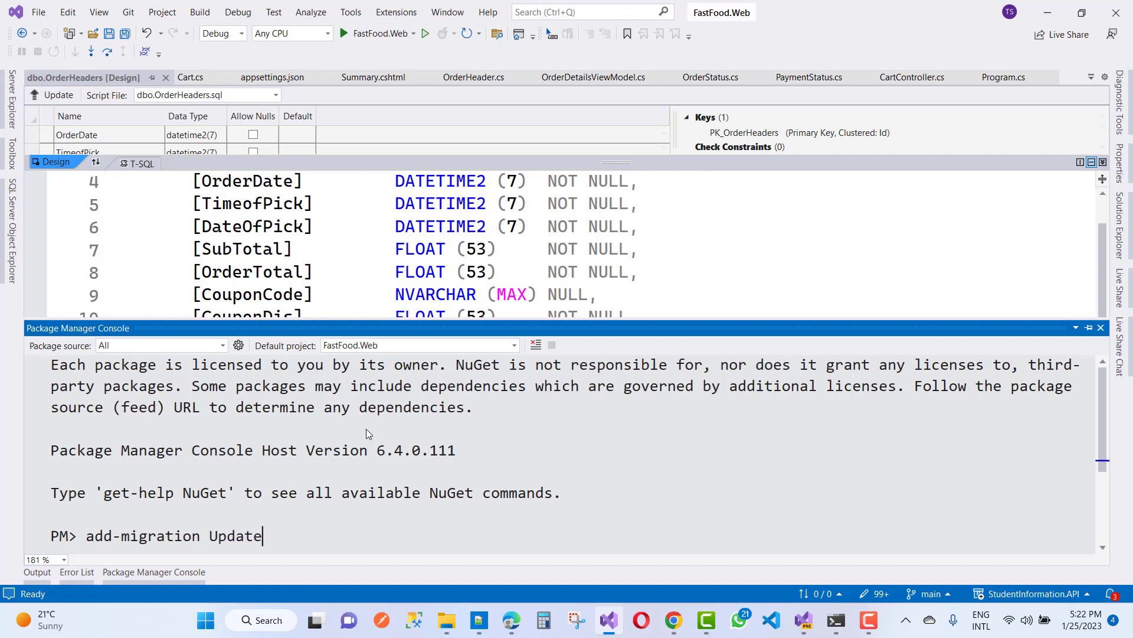
{"action": "type", "text": "Order"}
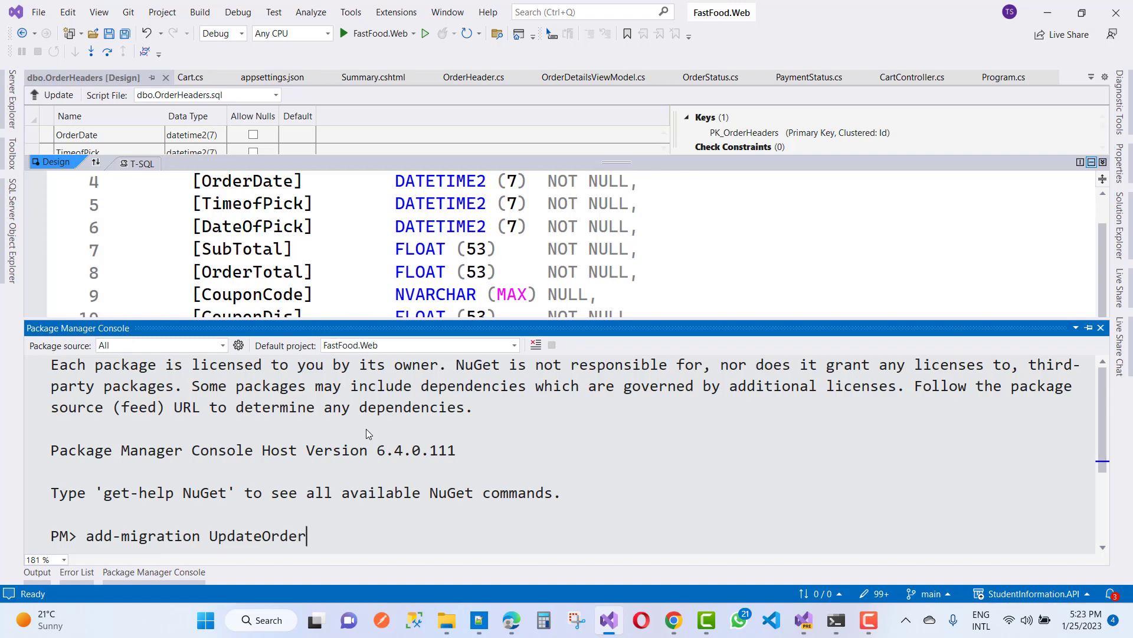
{"action": "type", "text": "Header"}
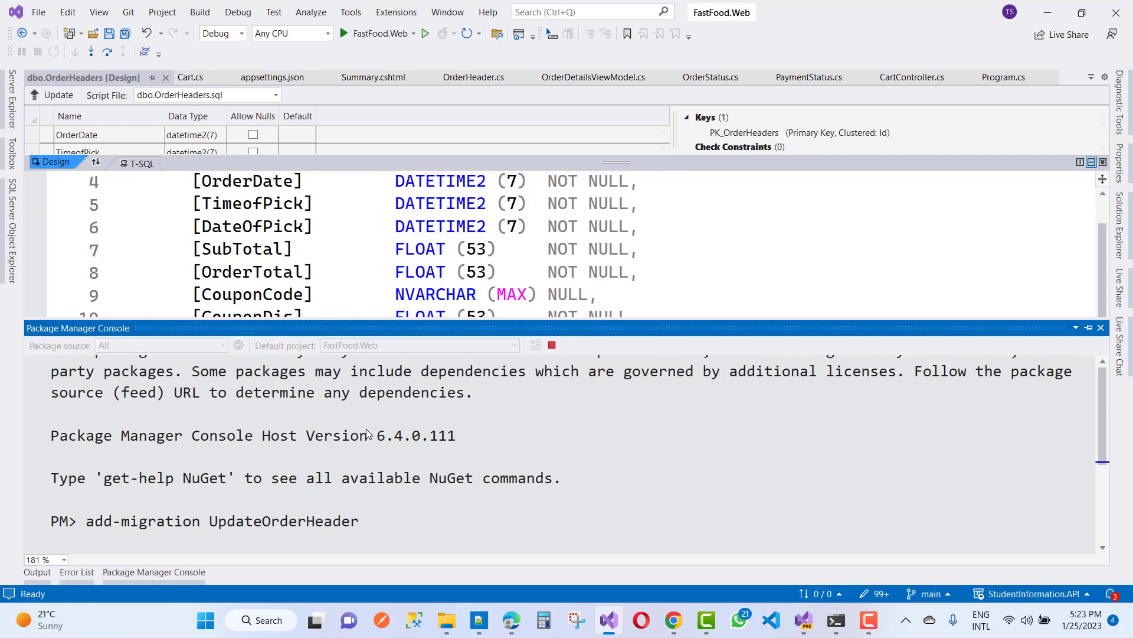
{"action": "key", "text": "enter"}
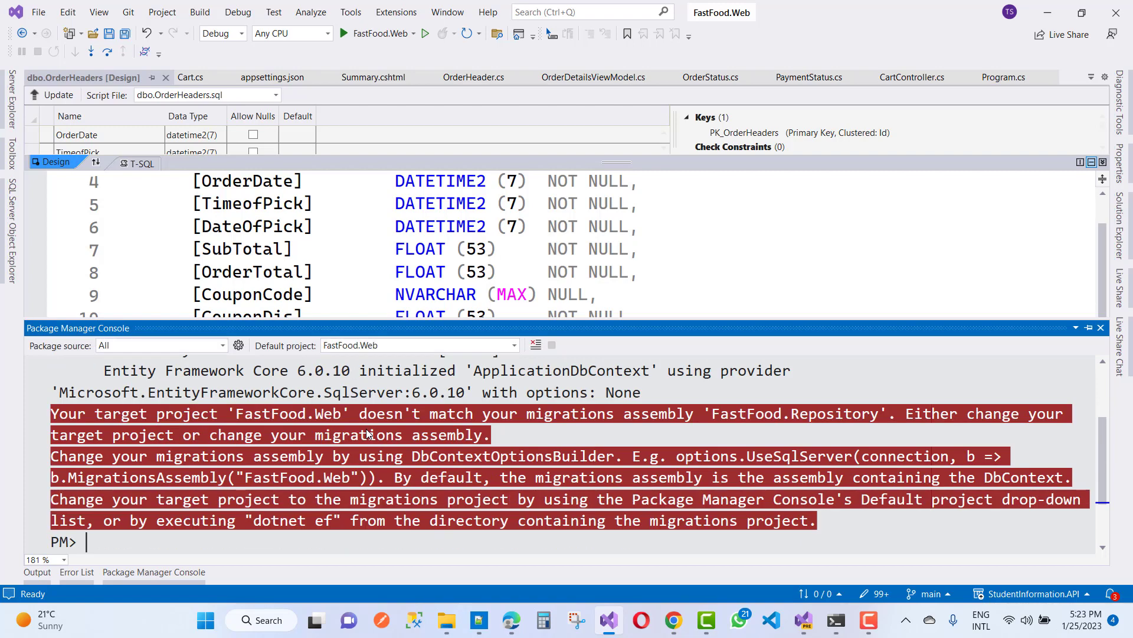
- Set the console's default project to FastFood.Repository and rerun add-migration UpdateOrderHeader
{"action": "left_click", "coordinate": [514, 345]}
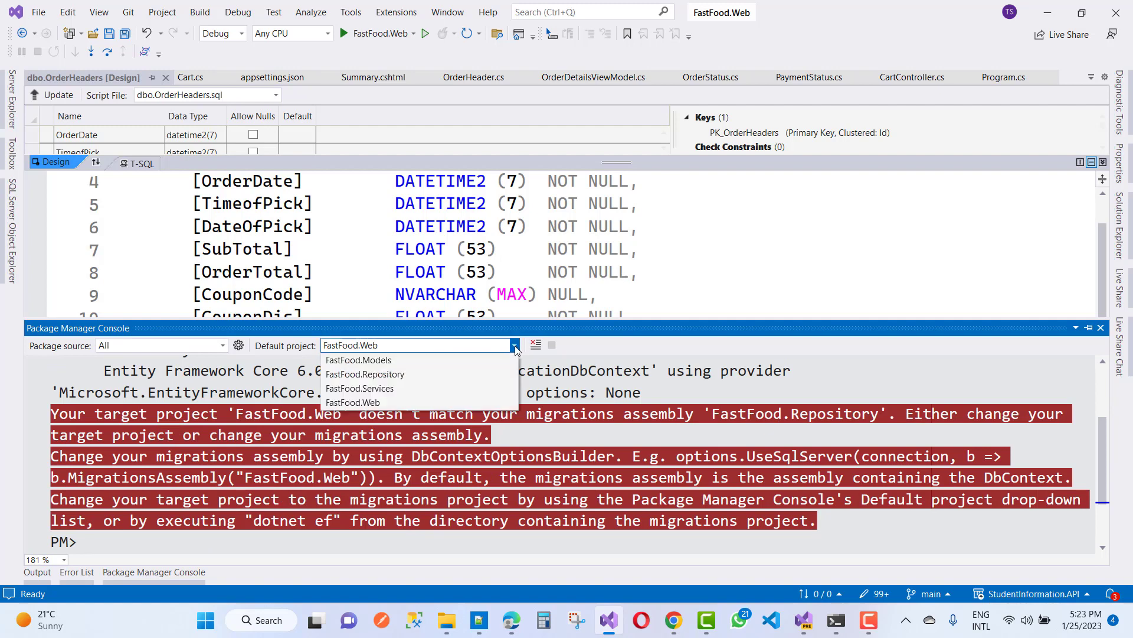
{"action": "left_click", "coordinate": [364, 374]}
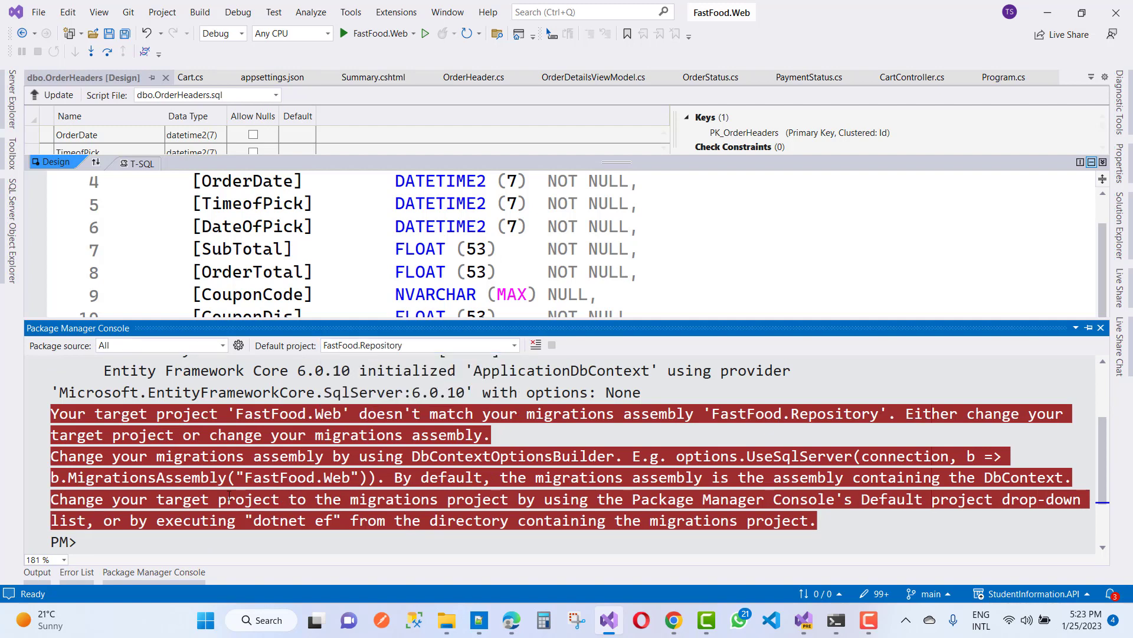
{"action": "type", "text": "add-migration UpdateOrderHeader"}
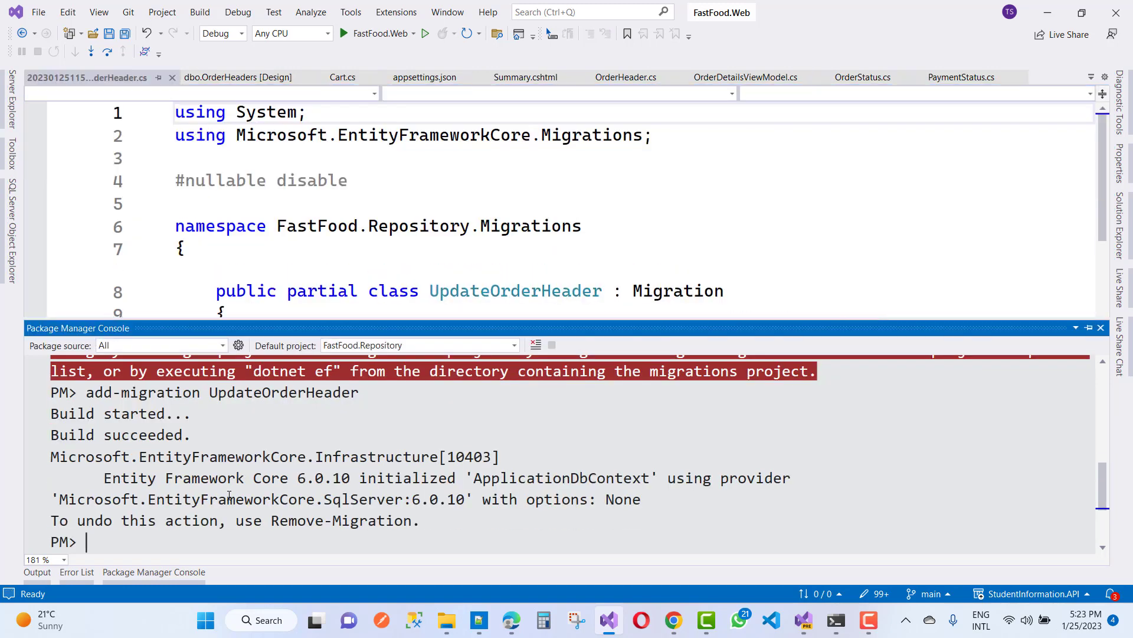
- Run update-database in the Package Manager Console to apply the migration
{"action": "type", "text": "upda"}
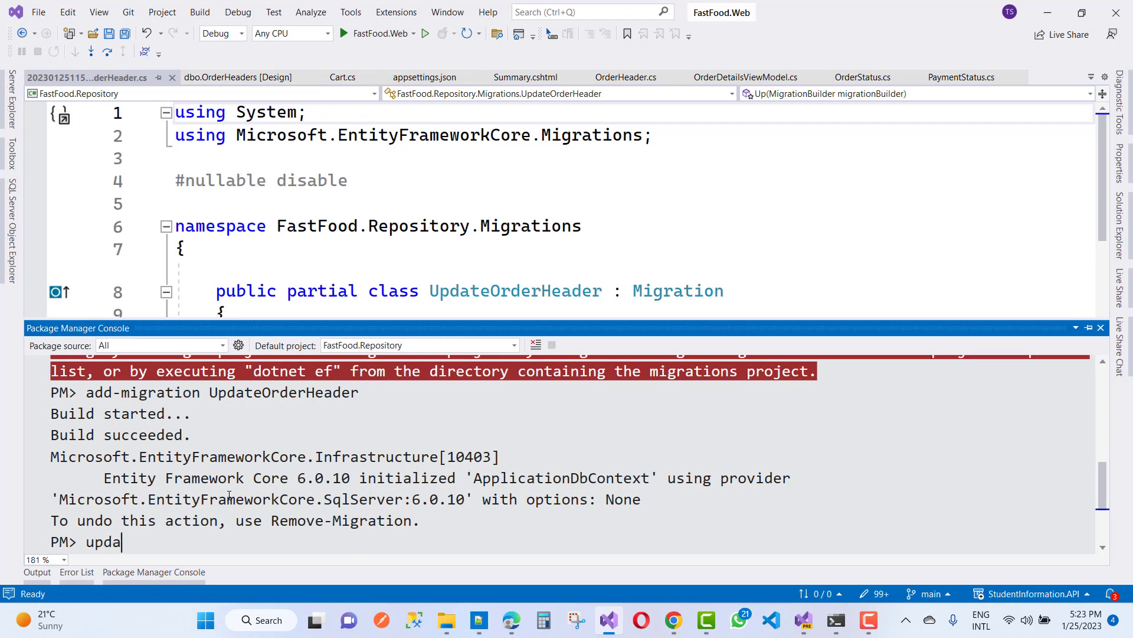
{"action": "type", "text": "te-databa"}
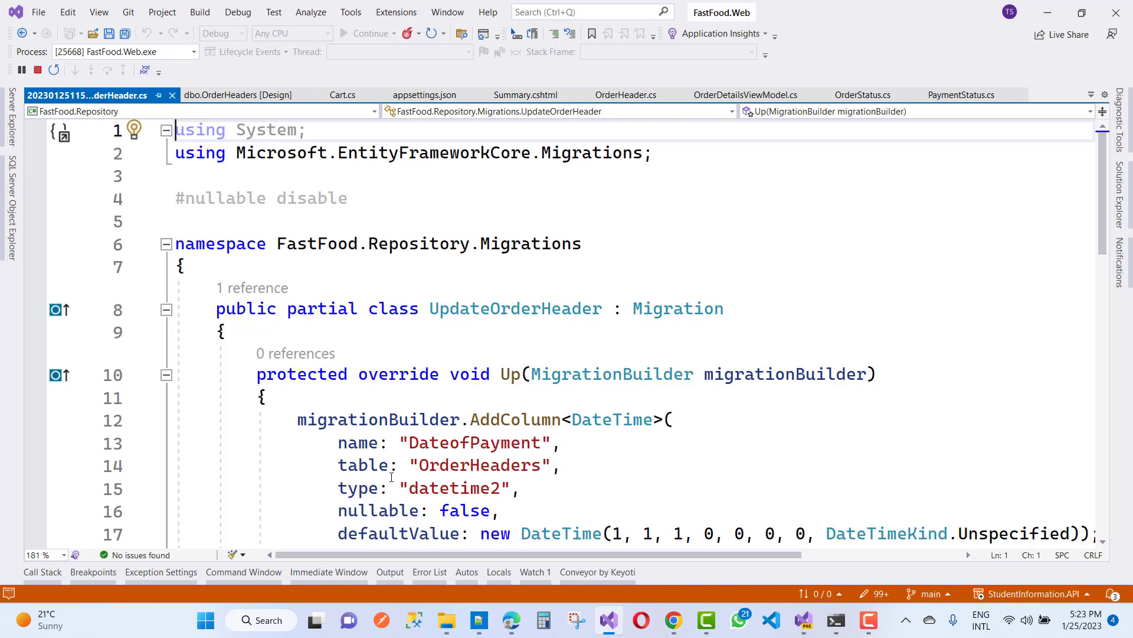
- Review the migration's DateofPayment and SessionId columns, then switch to the Edge cart page
{"action": "double_click", "coordinate": [474, 442]}
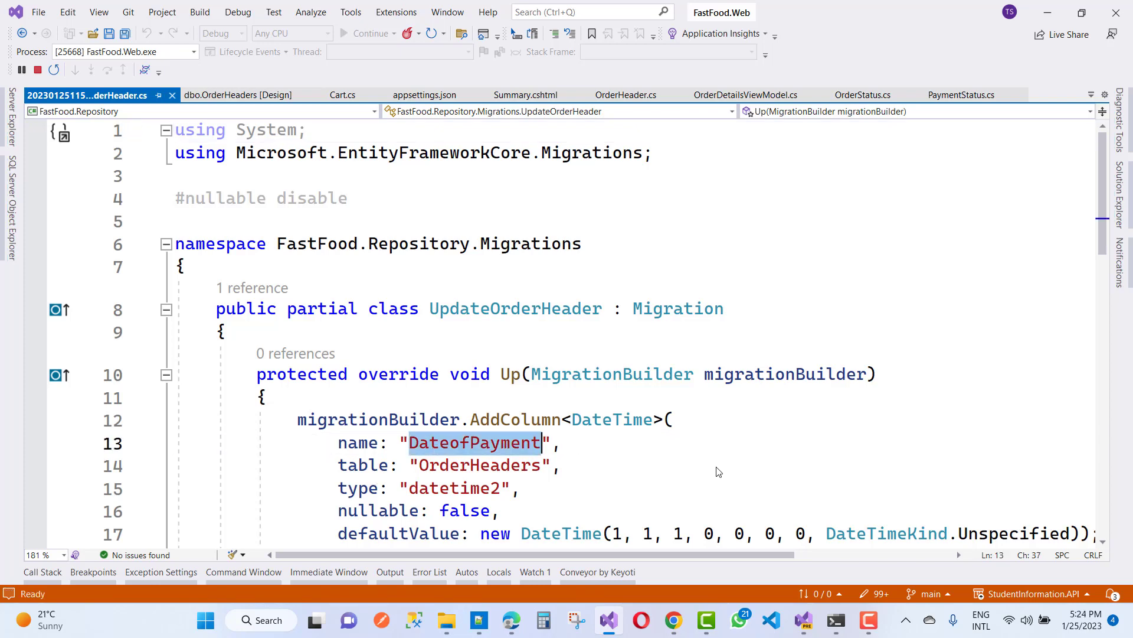
{"action": "scroll", "scroll_direction": "down", "scroll_amount": 3}
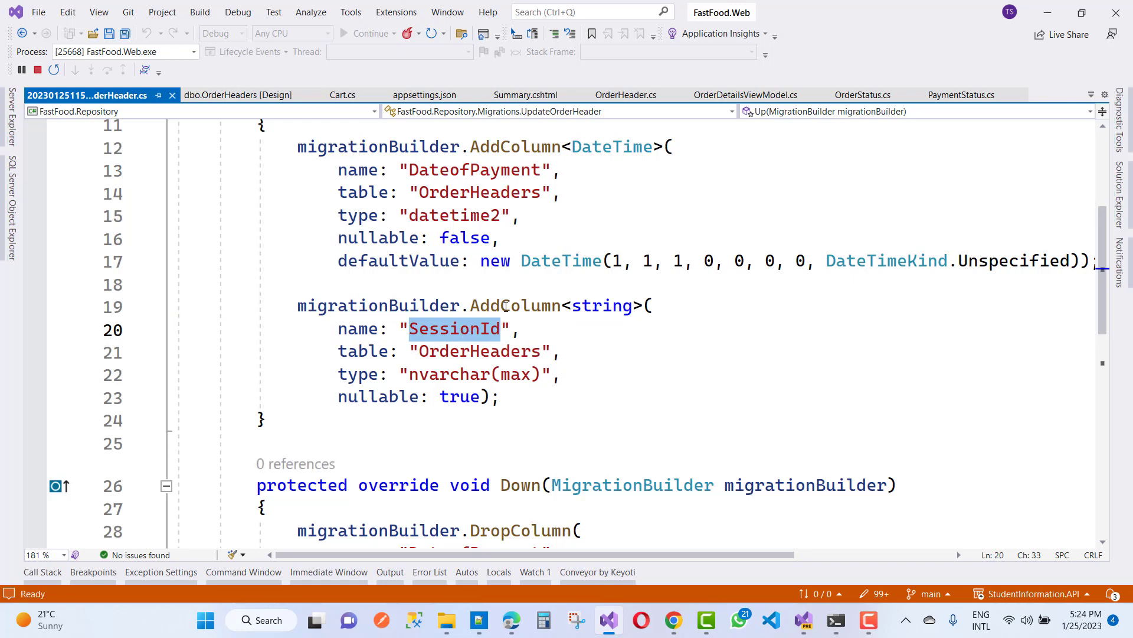
{"action": "left_click", "coordinate": [515, 305]}
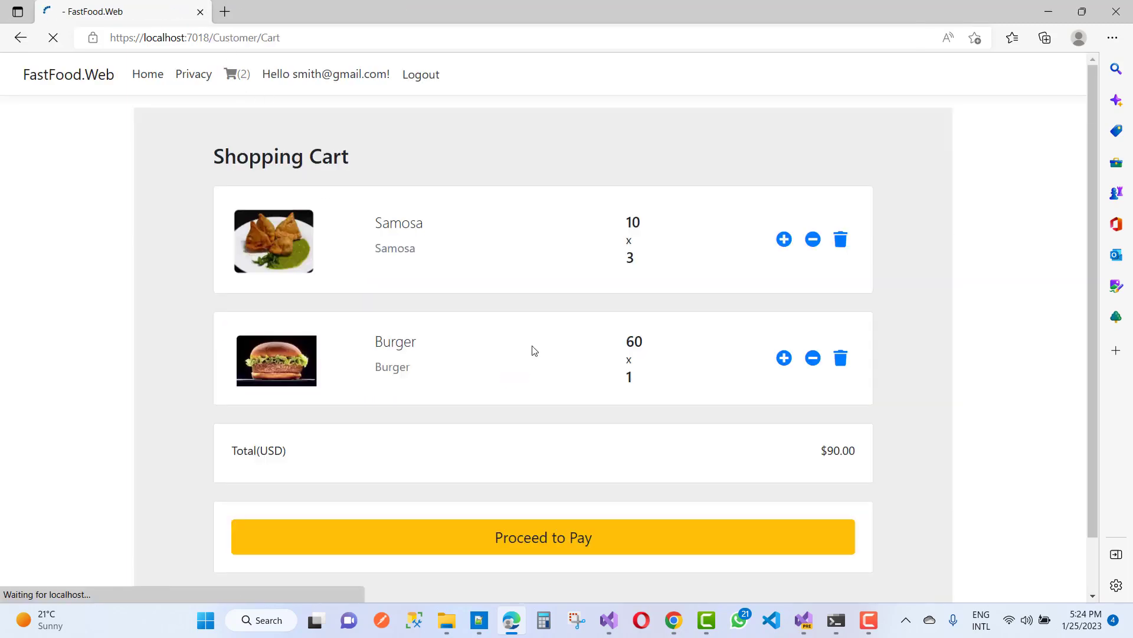
- Check out with the autofilled phone, pick time 6:30pm, and place the order
{"action": "left_click", "coordinate": [543, 538]}
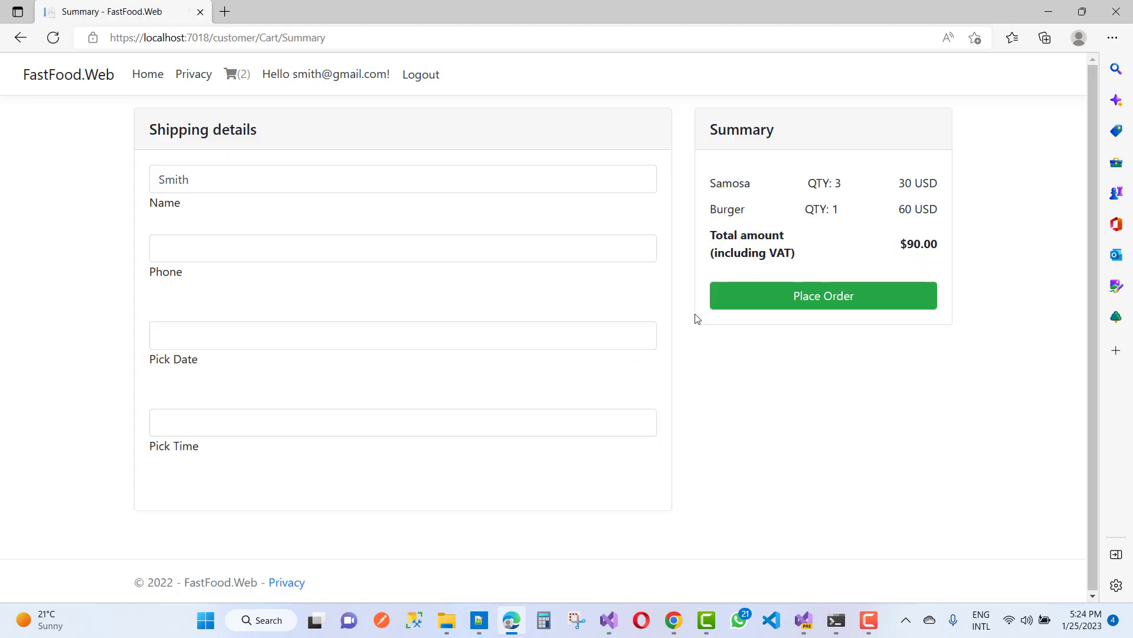
{"action": "left_click", "coordinate": [402, 248]}
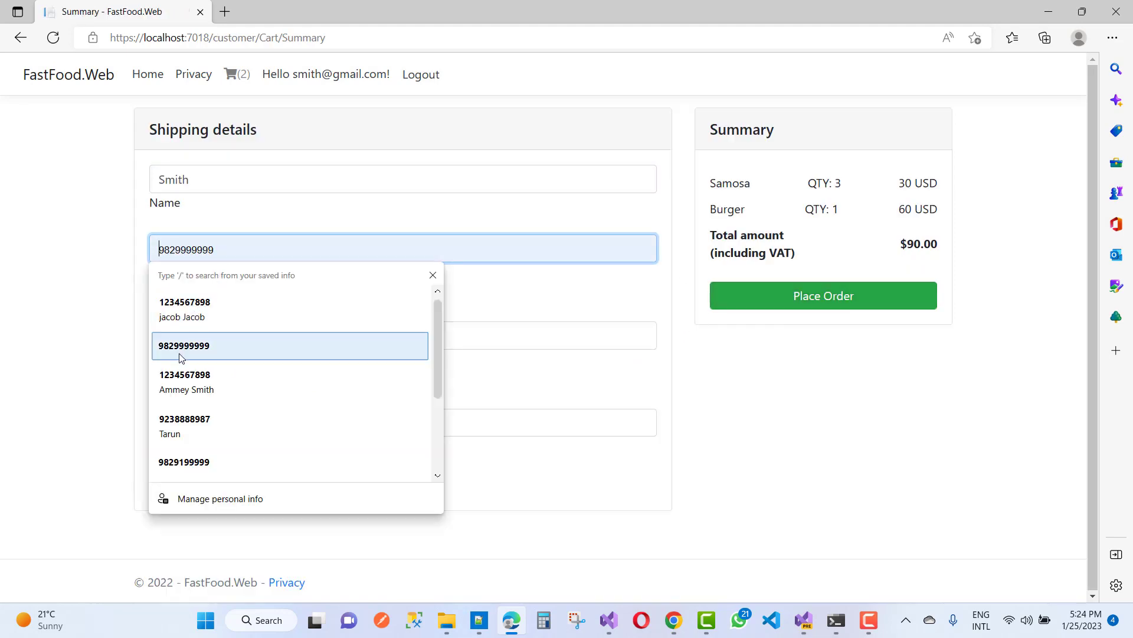
{"action": "left_click", "coordinate": [183, 345]}
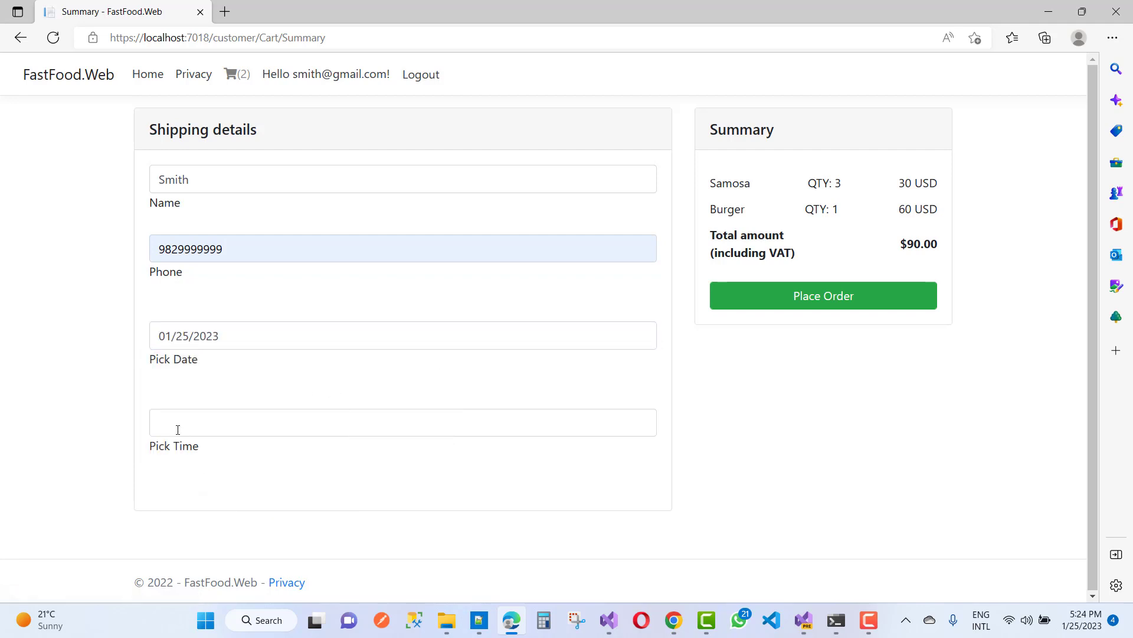
{"action": "type", "text": "6:30pm"}
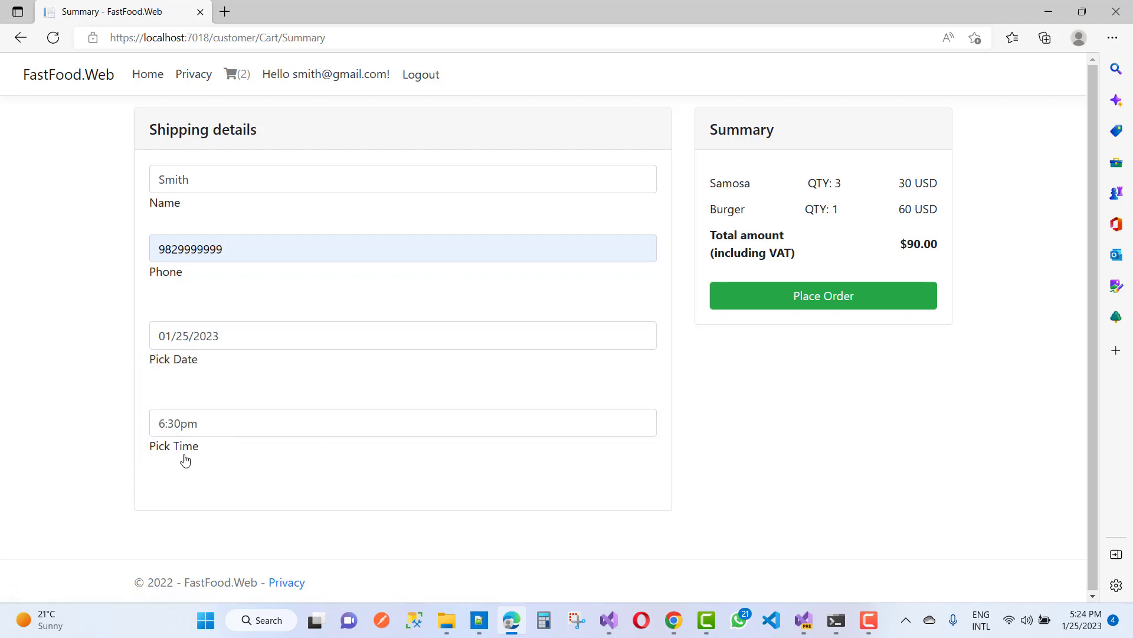
{"action": "left_click", "coordinate": [822, 296]}
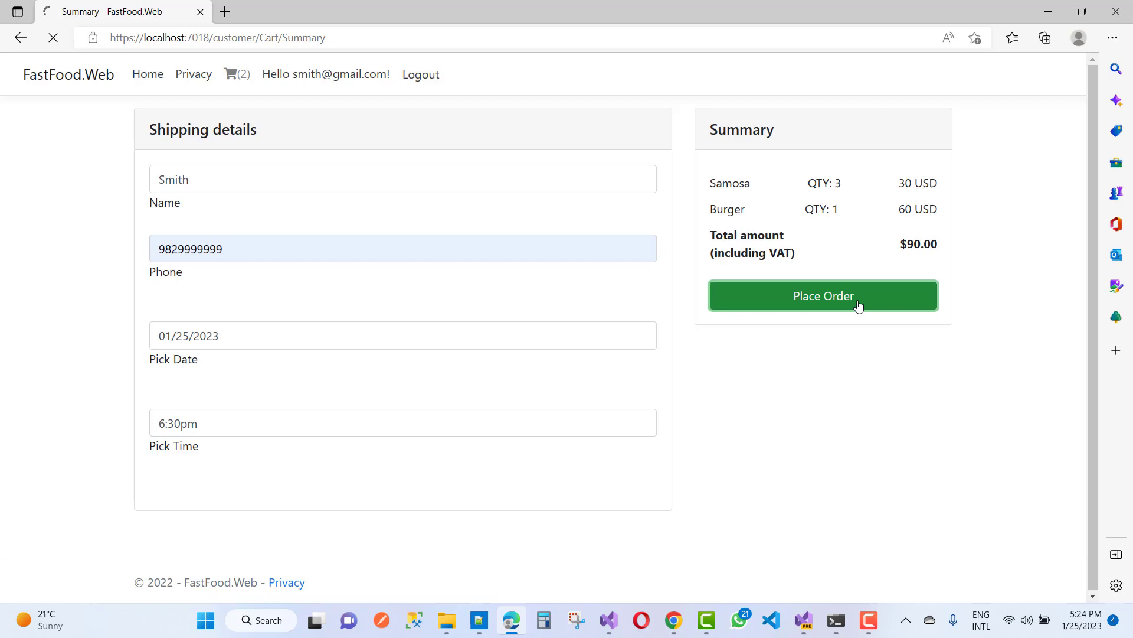
{"action": "left_click", "coordinate": [822, 296]}
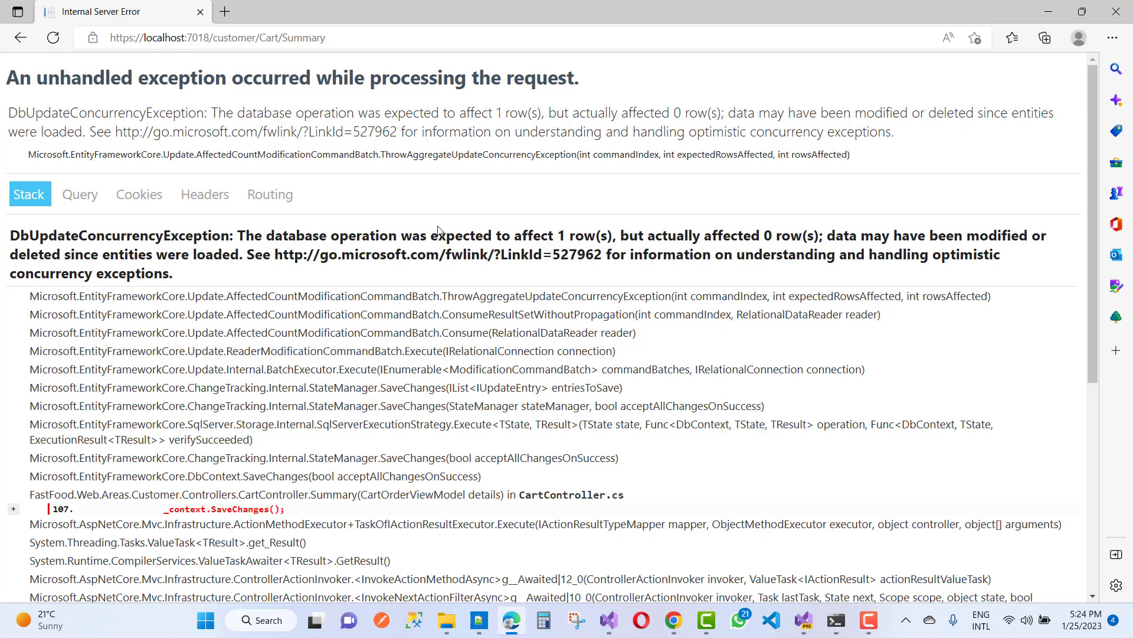
{"action": "mouse_move", "coordinate": [244, 517]}
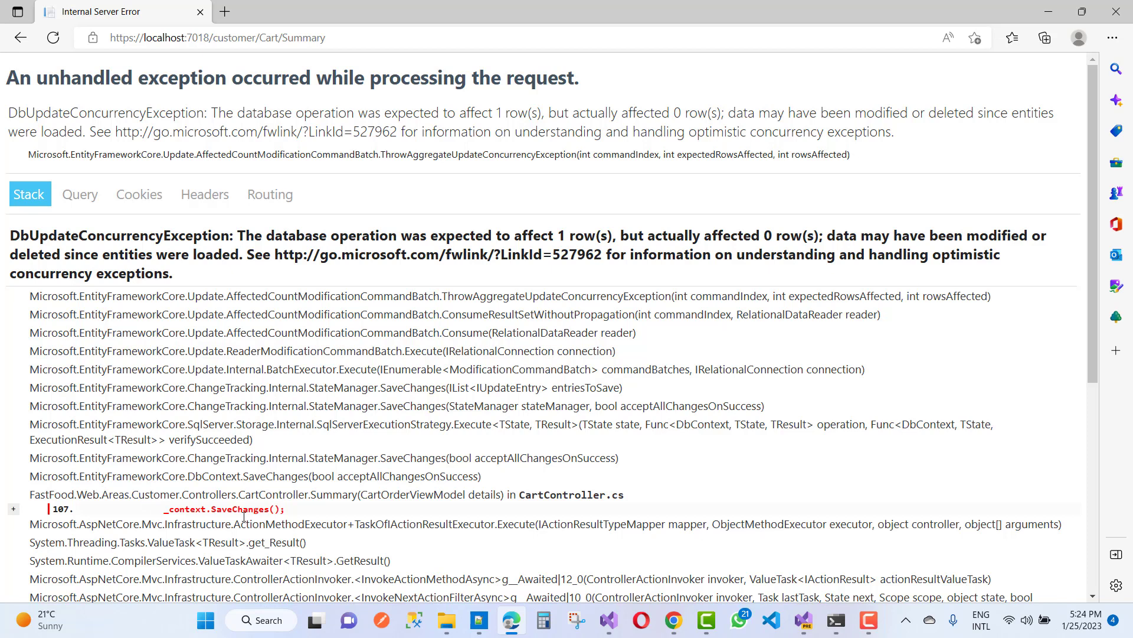
{"action": "mouse_move", "coordinate": [396, 194]}
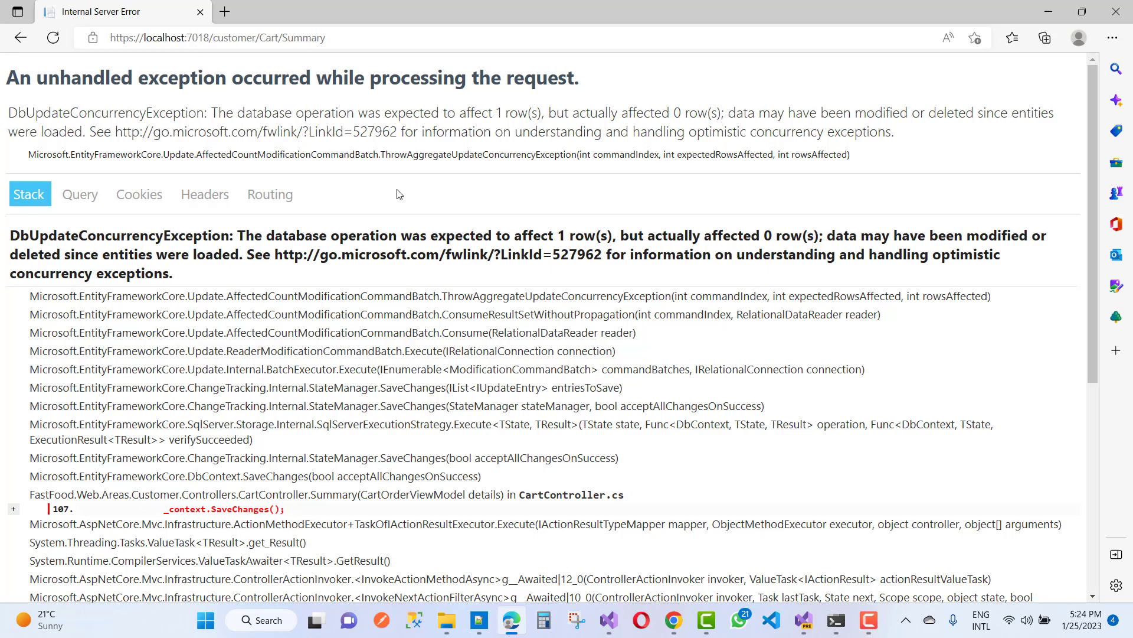